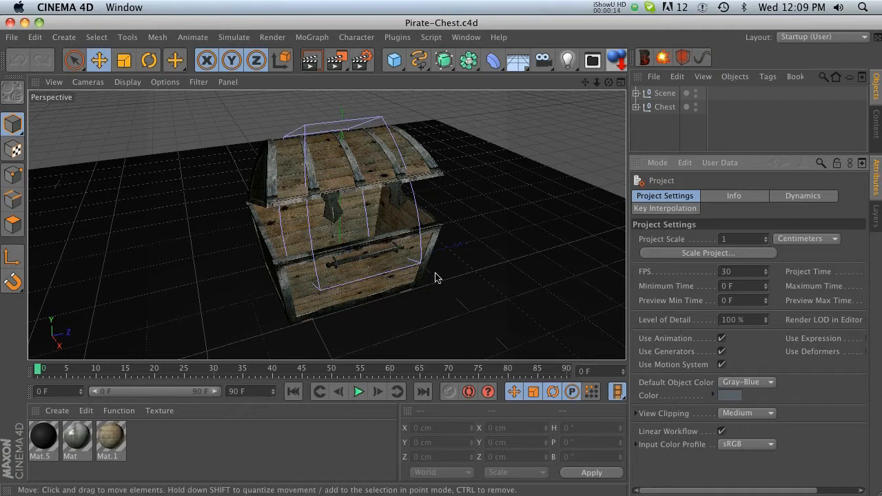
mouse_move(446, 247)
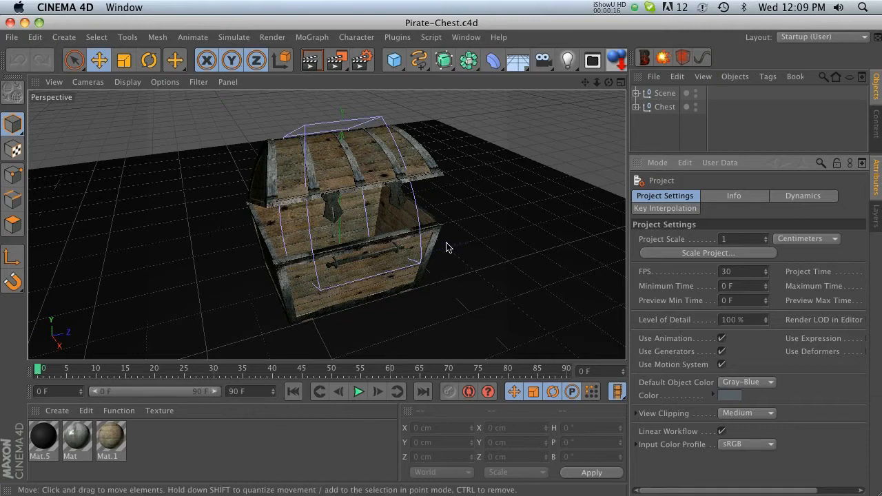
mouse_move(425, 238)
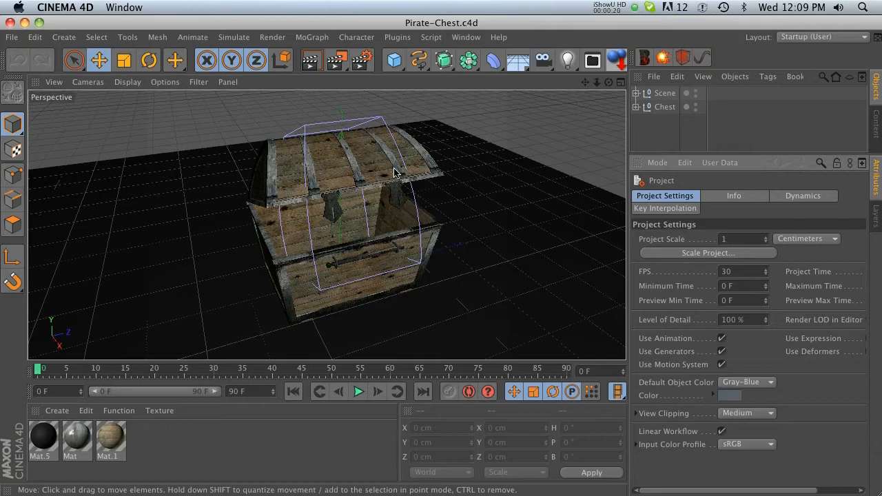
mouse_move(261, 229)
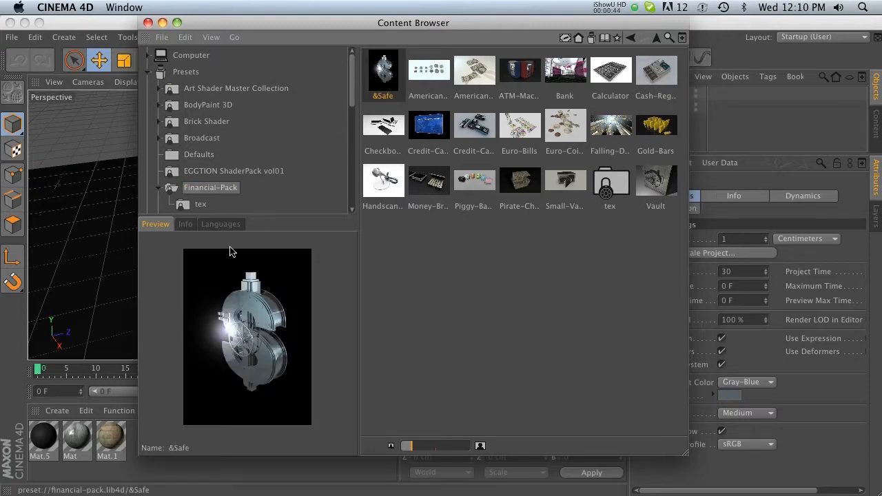
Preview the American Dollar Bills and Bank presets, then open the browser's File menu
left_click(473, 70)
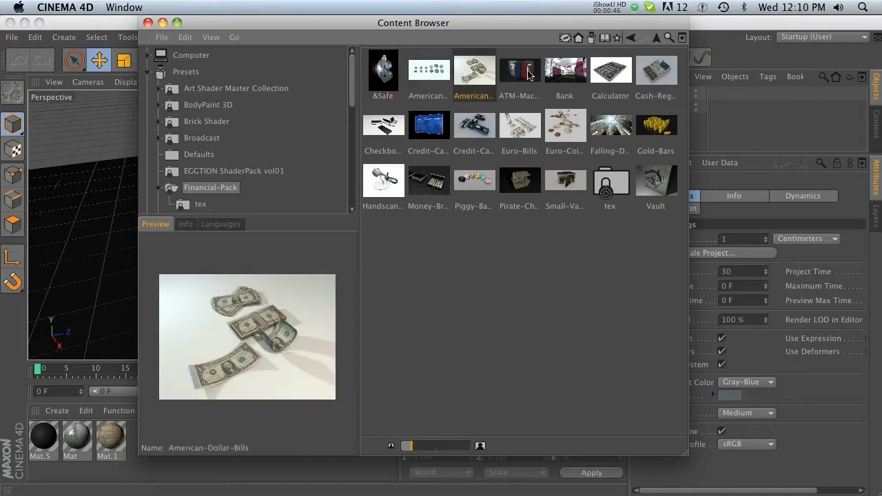
left_click(565, 69)
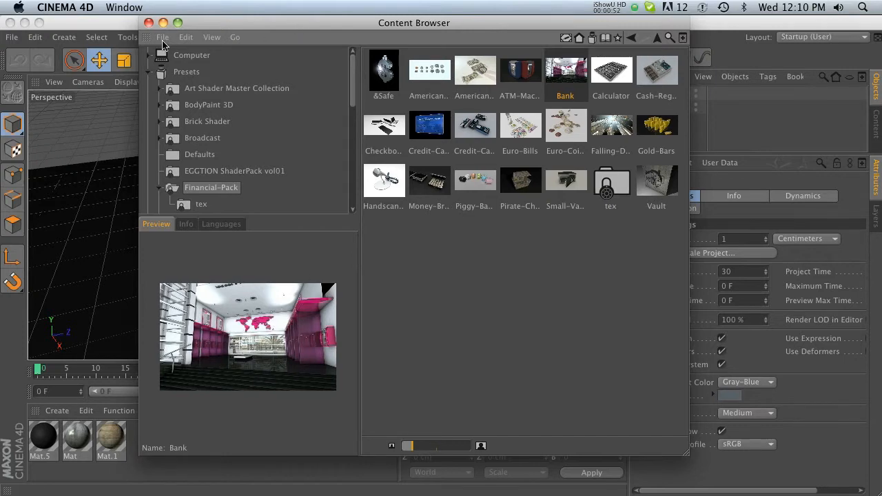
left_click(163, 37)
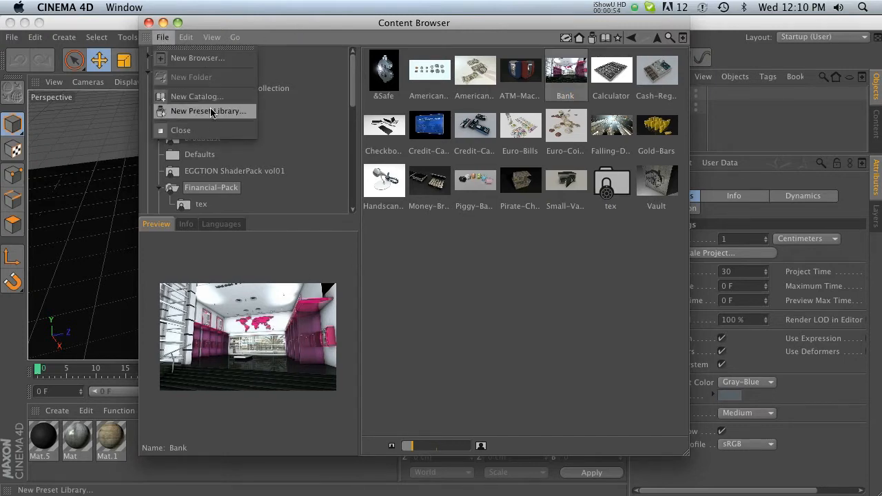
Choose New Preset Library from the Content Browser's File menu
left_click(209, 111)
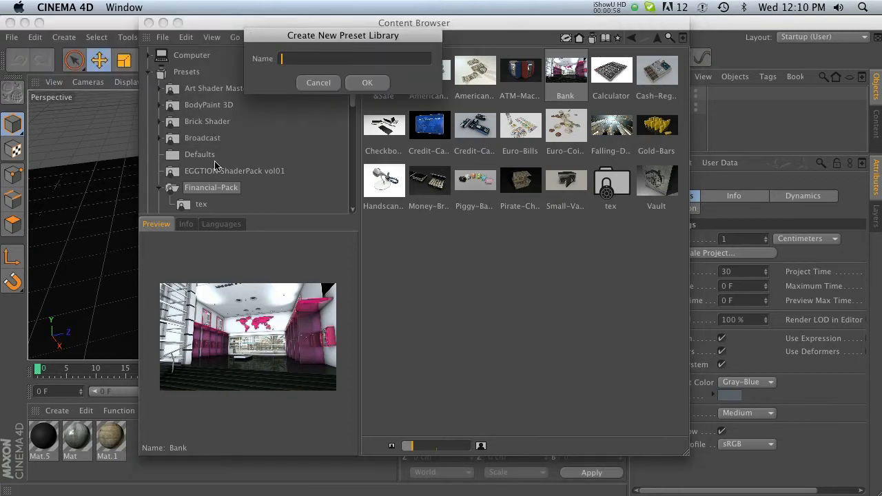
mouse_move(310, 49)
type("TEST")
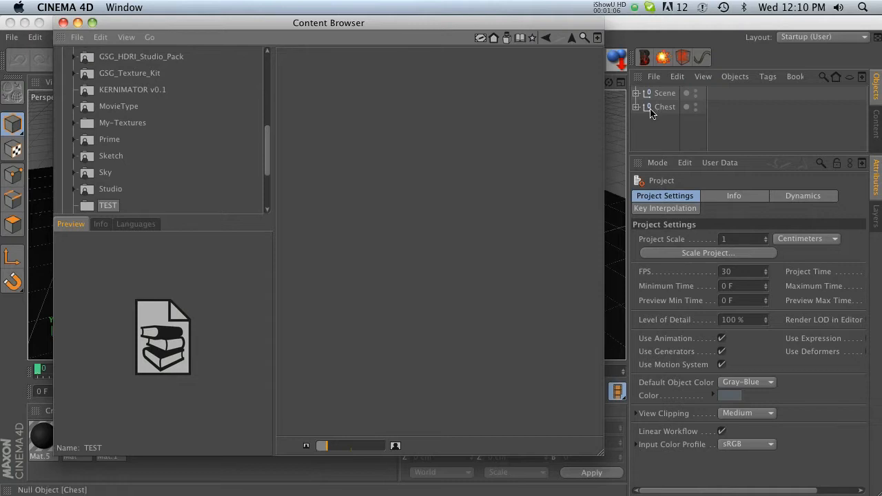
left_click(664, 107)
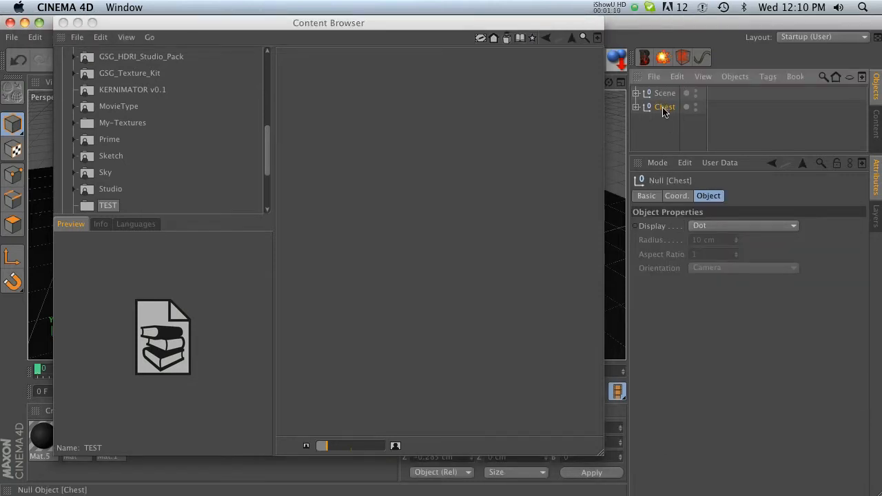
double_click(107, 204)
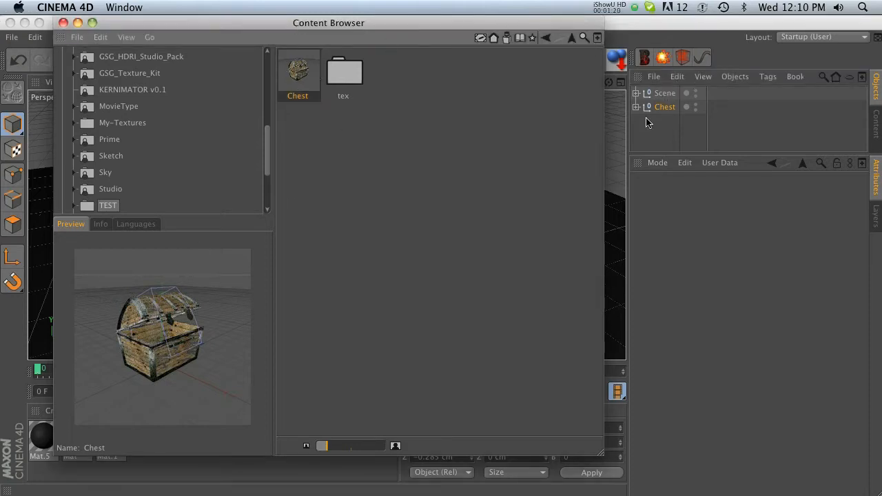
left_click(665, 93)
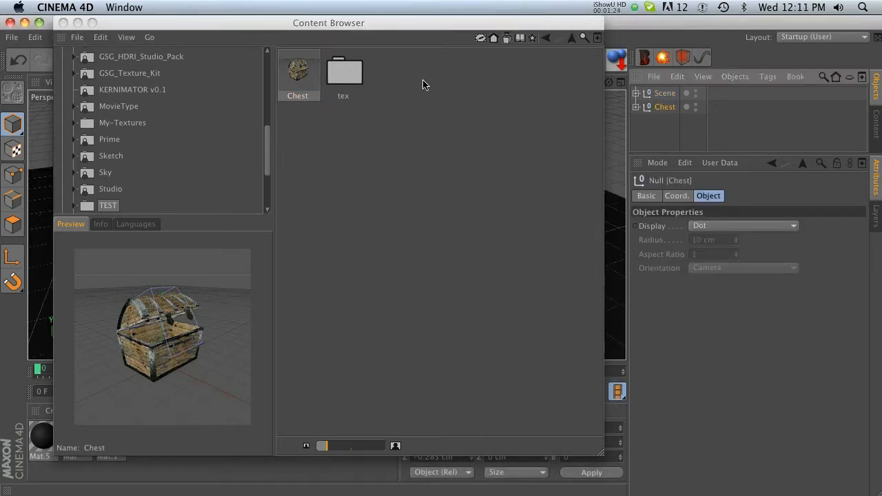
left_click(343, 73)
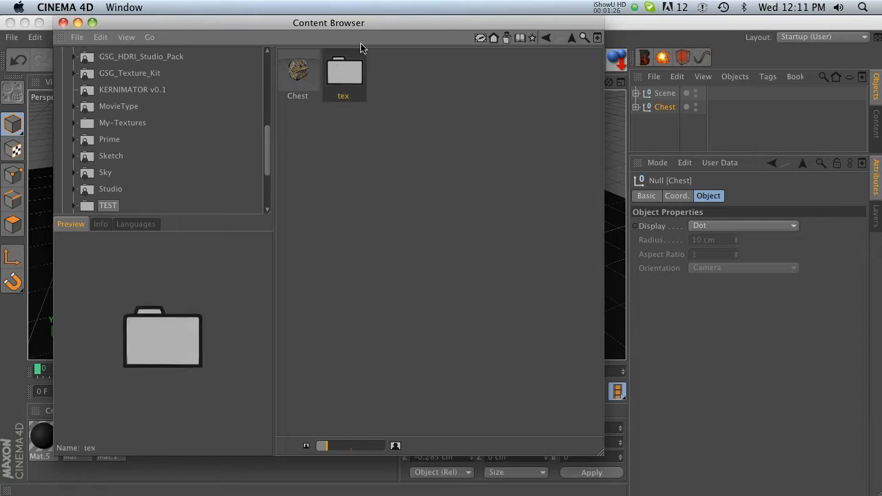
left_click(297, 71)
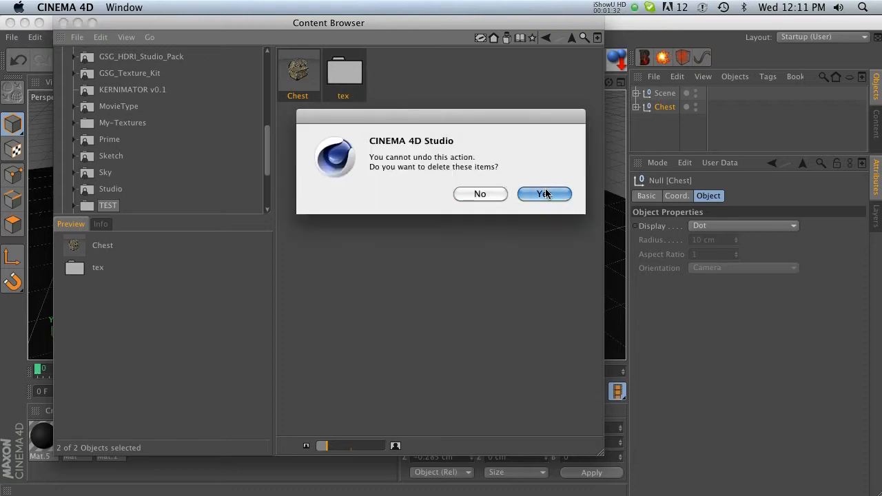
left_click(543, 194)
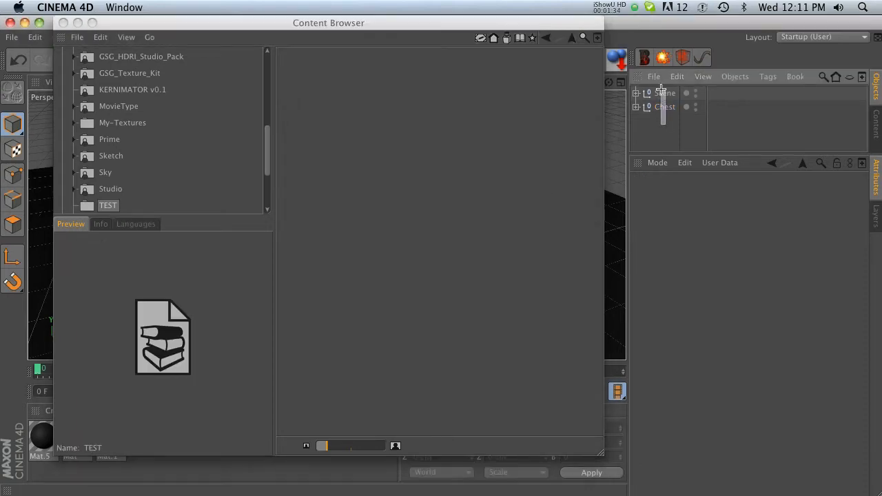
Group the Scene and Chest objects under a null named Pirate-Chest and collapse it
left_click(663, 93)
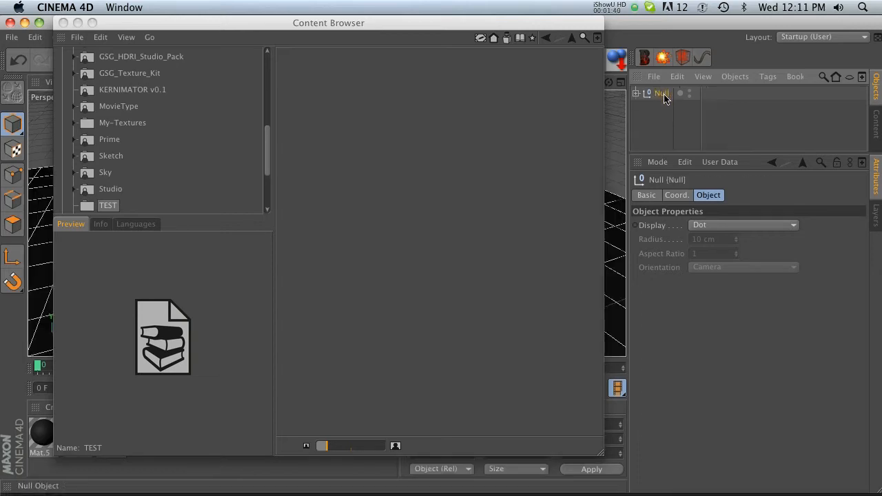
double_click(662, 93)
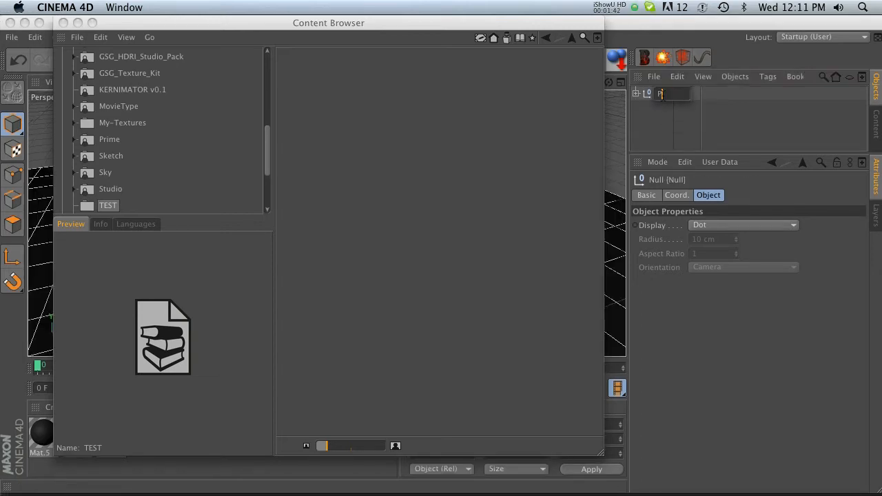
type("Pirate-Chest")
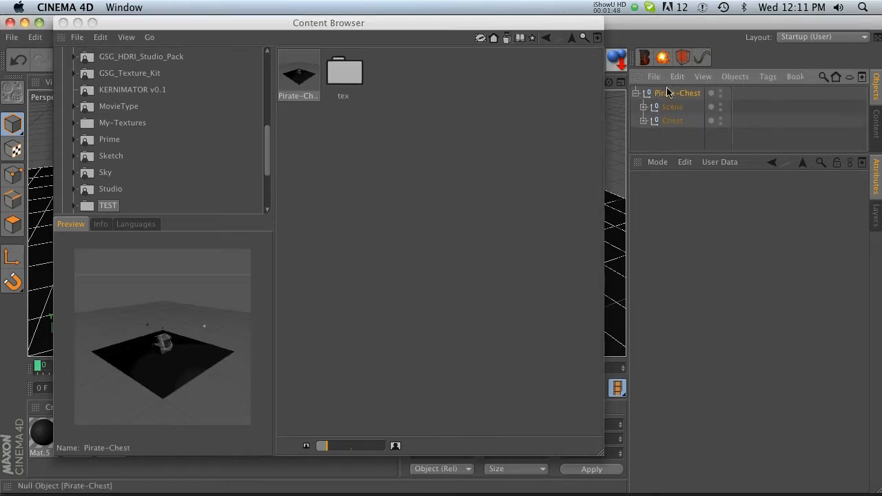
left_click(637, 93)
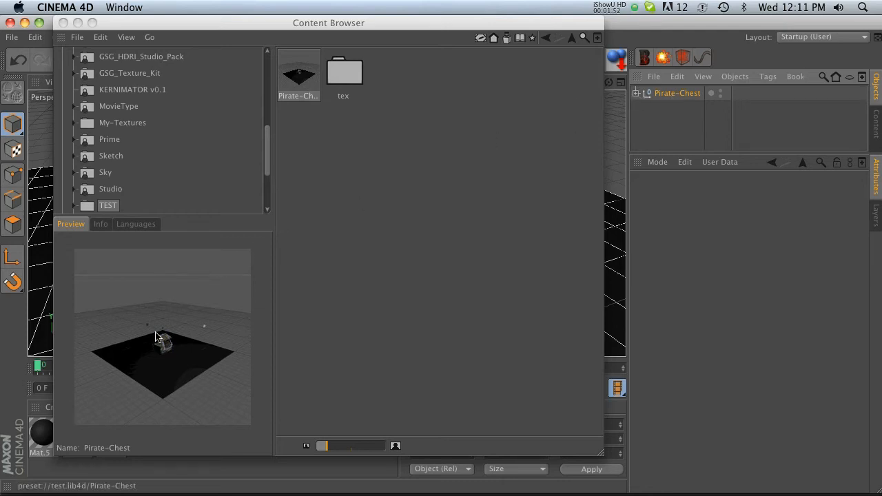
mouse_move(184, 356)
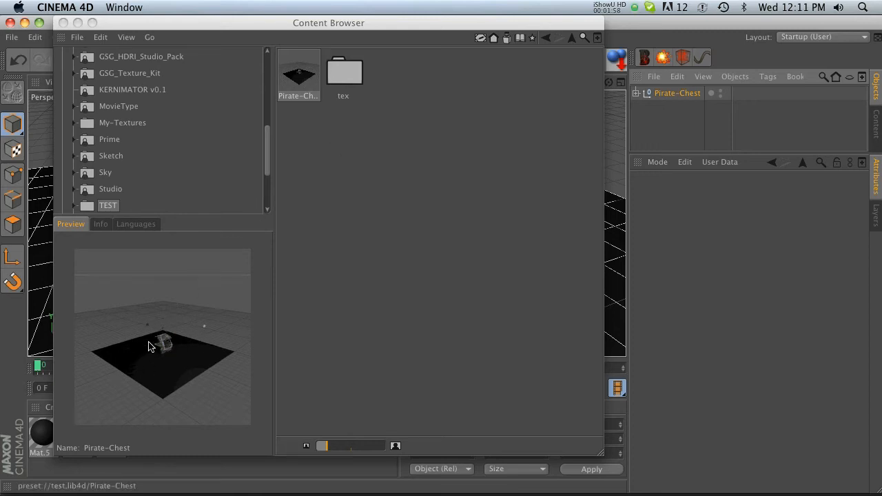
Choose Set Preview from the Pirate-Chest preset's context menu
left_click(298, 76)
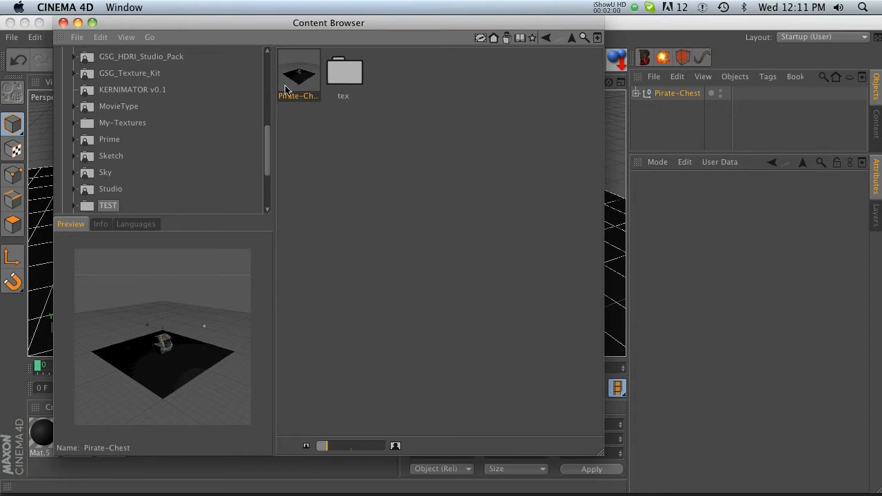
right_click(297, 74)
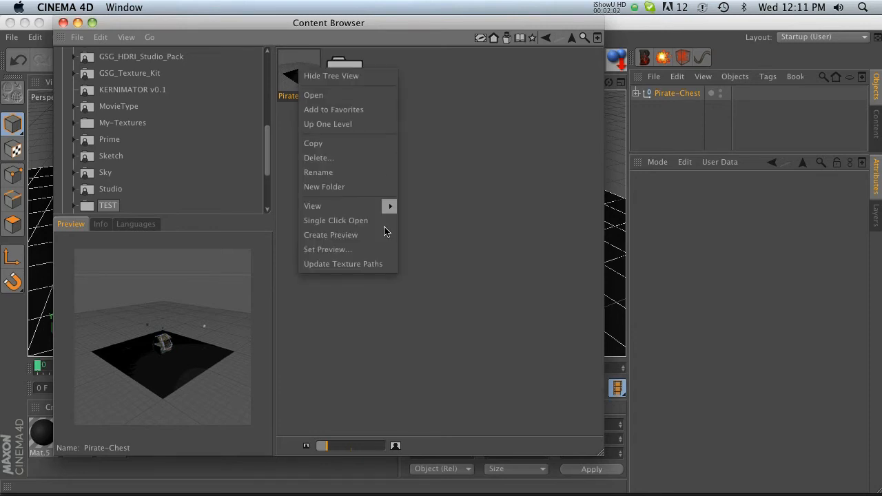
left_click(328, 249)
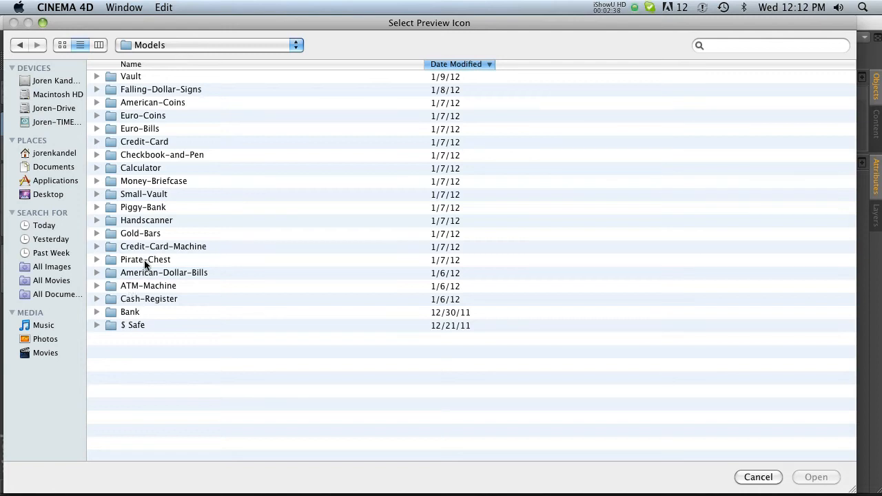
Pick the Pirate-Chest render image from the Pirate-Chest folder as the preview icon
double_click(145, 260)
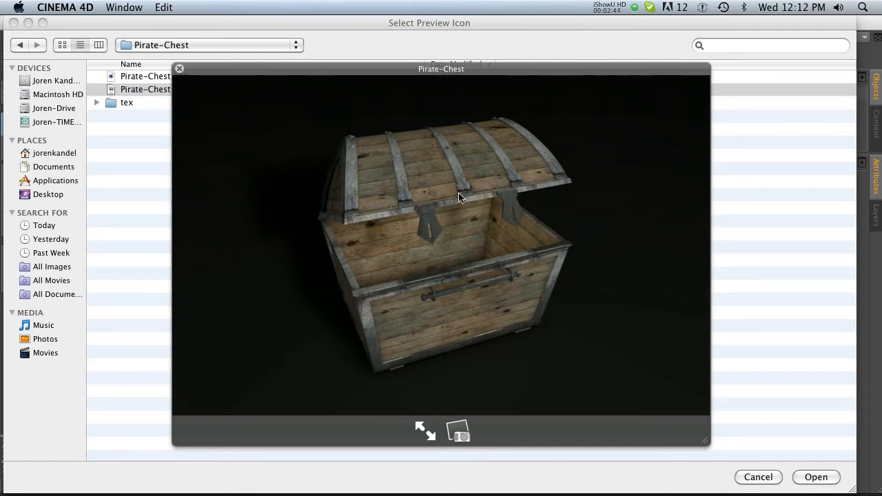
mouse_move(177, 174)
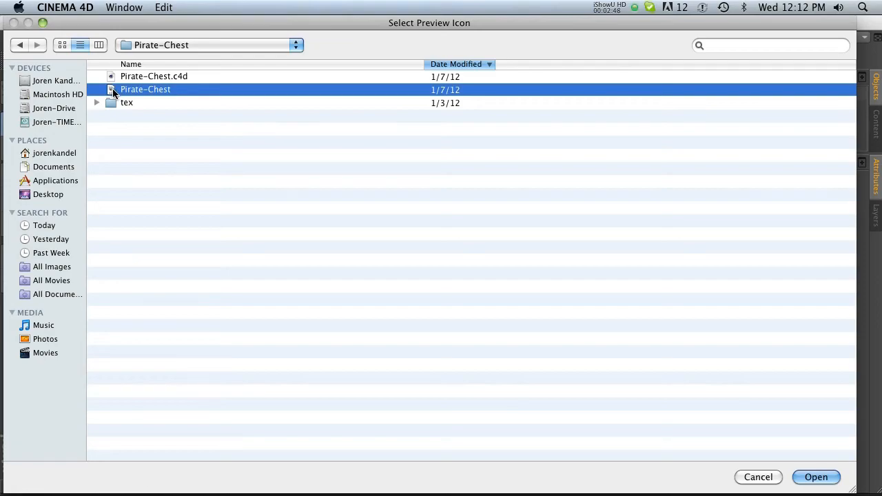
left_click(816, 477)
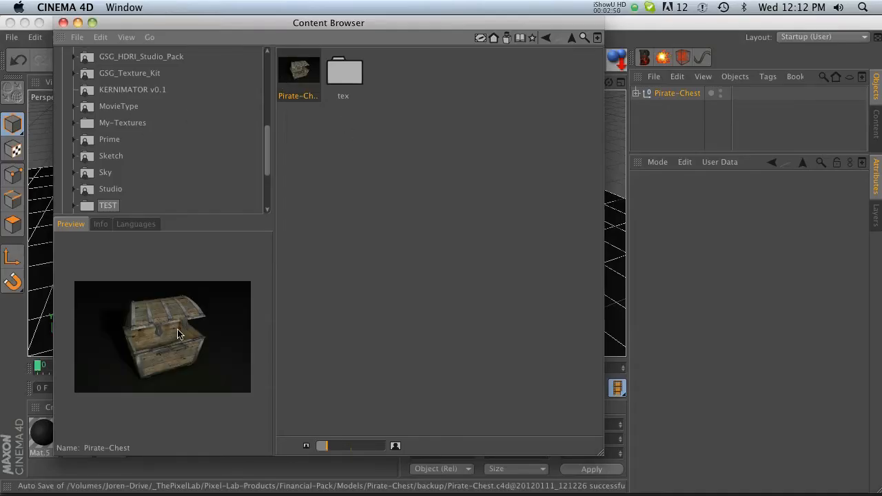
mouse_move(157, 343)
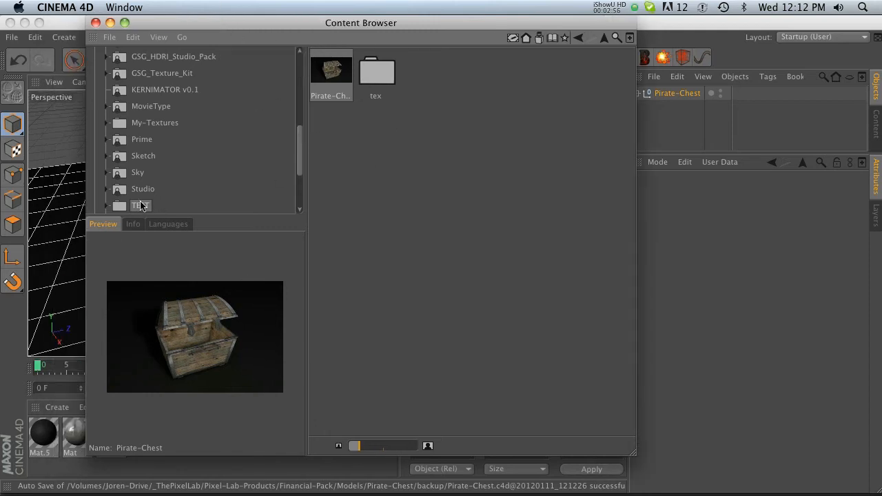
left_click(376, 69)
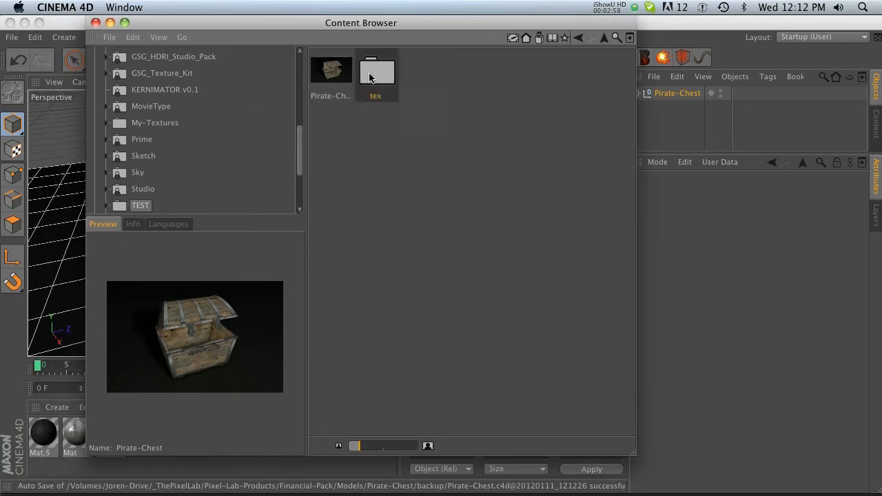
double_click(375, 72)
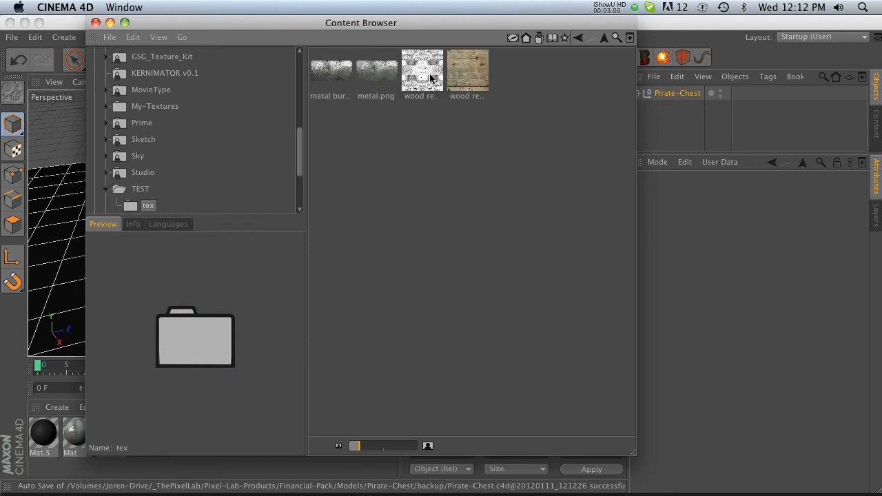
mouse_move(587, 36)
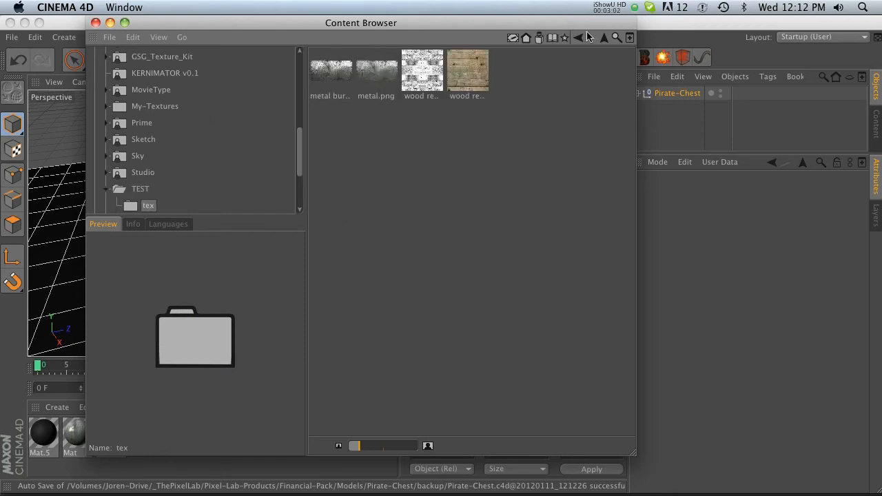
left_click(140, 188)
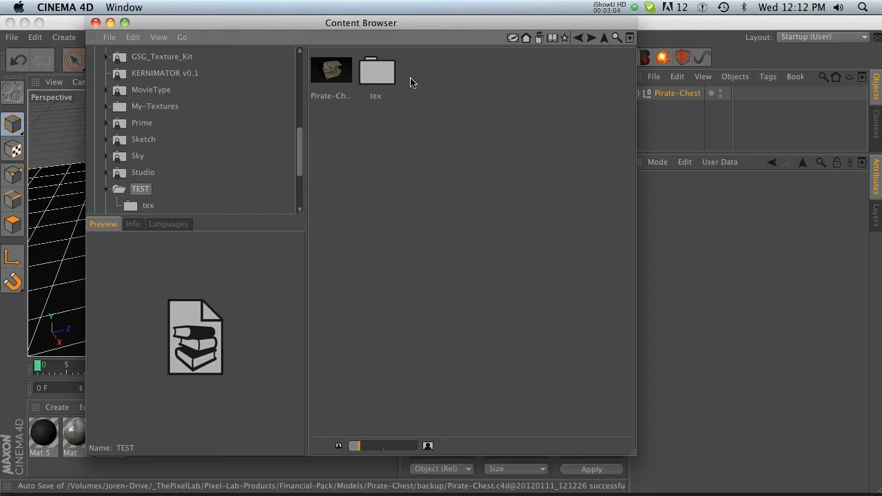
left_click(331, 71)
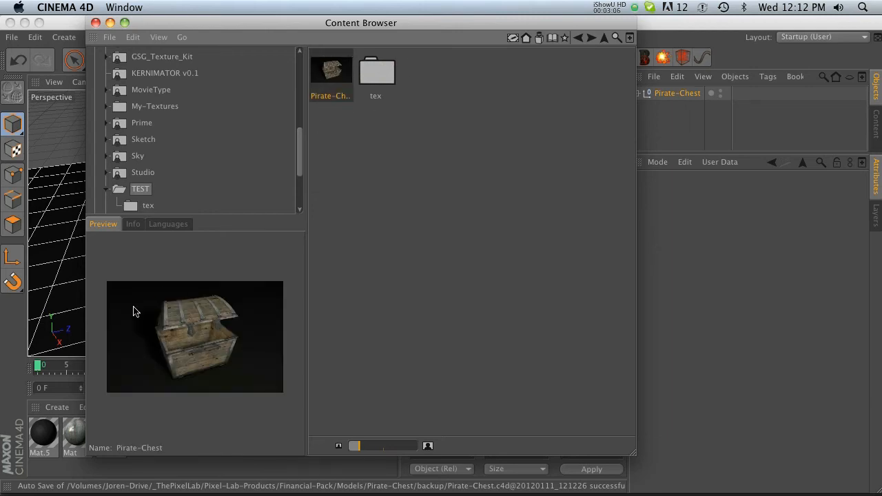
mouse_move(386, 213)
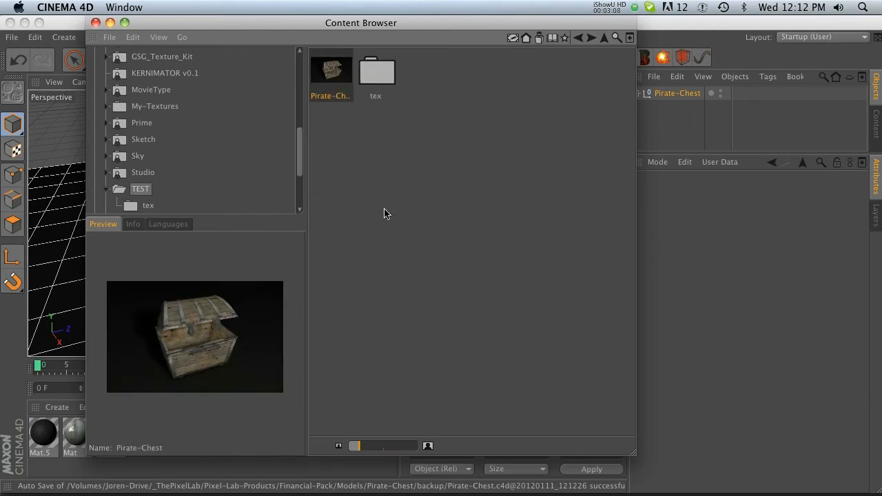
left_click(141, 188)
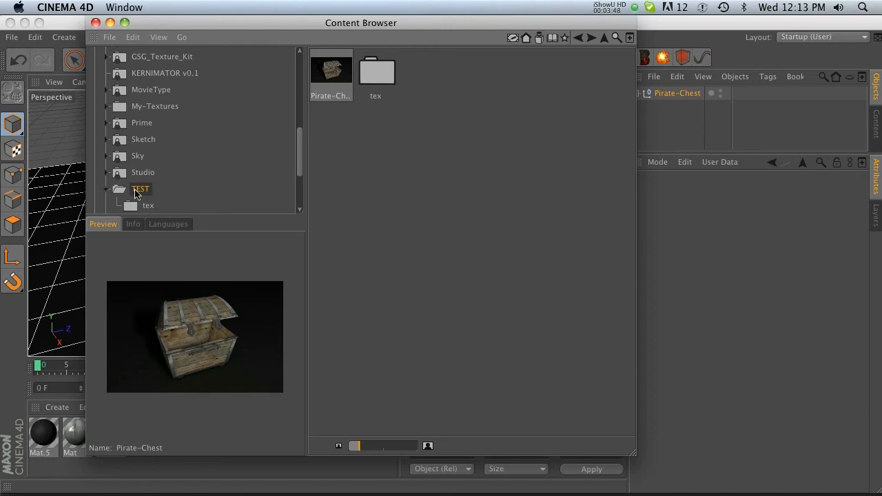
Open the TEST library's context menu to show it in Finder
right_click(140, 189)
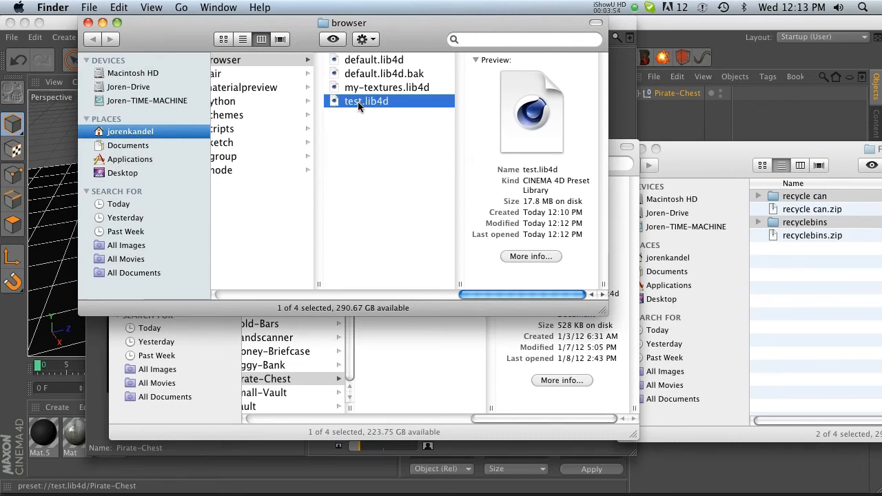
mouse_move(381, 106)
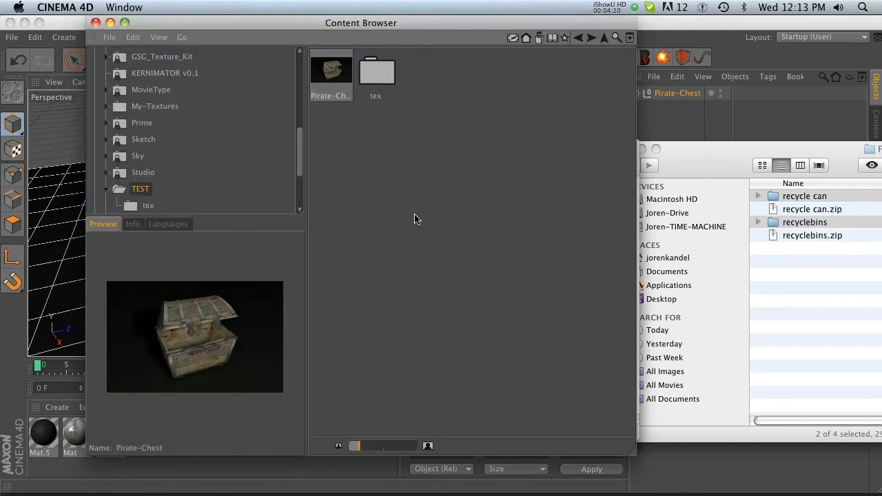
mouse_move(404, 216)
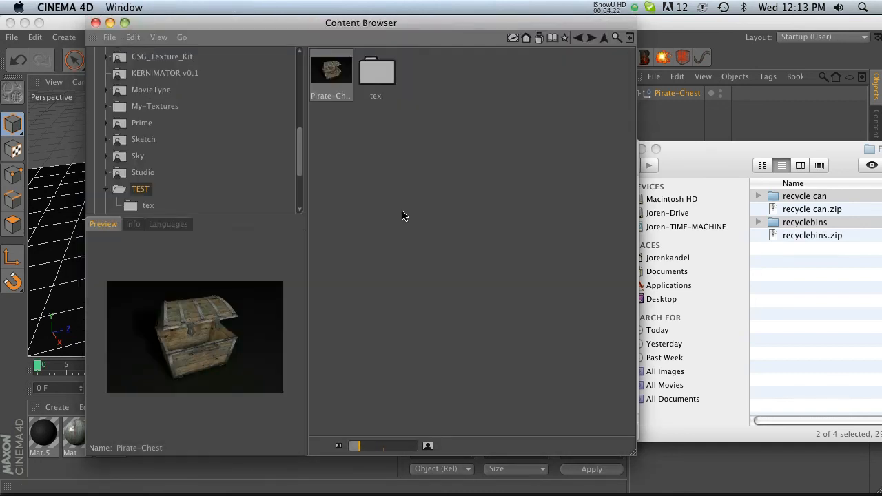